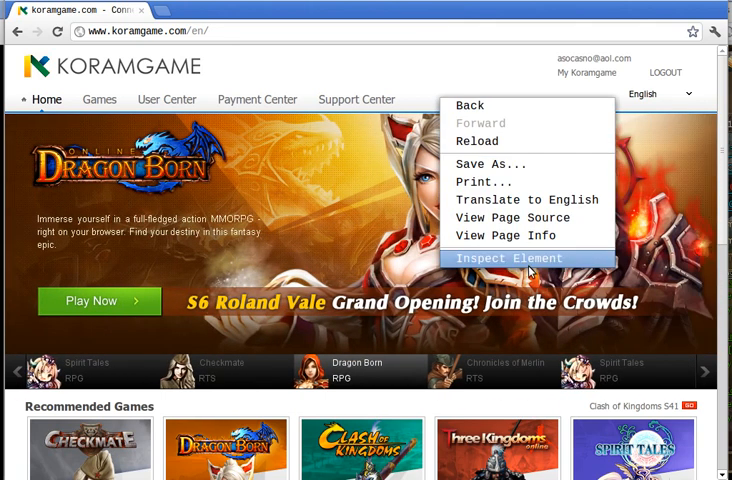
Inspect the Koramgame home page with Chrome Developer Tools
{"action": "left_click", "coordinate": [508, 258]}
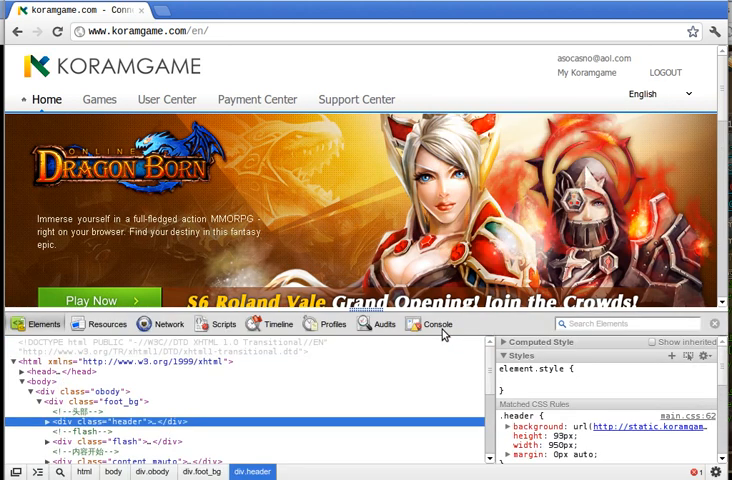
Show the JavaScript console in Developer Tools
{"action": "left_click", "coordinate": [438, 324]}
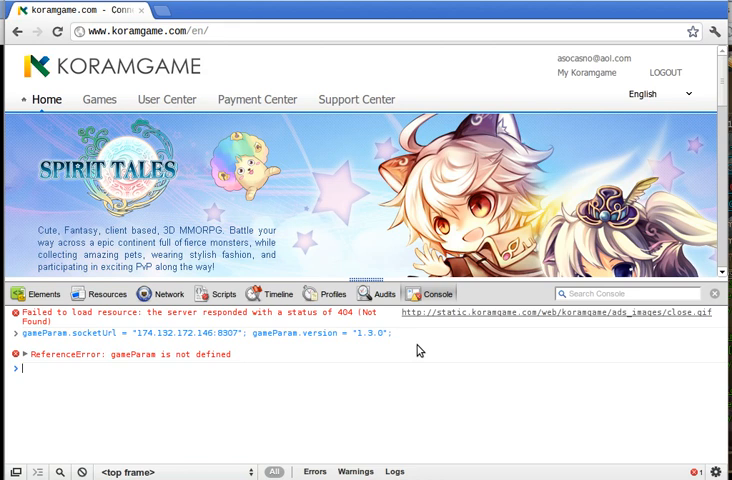
Enter 'location' in the console to begin redirecting to the s12 server
{"action": "type", "text": "location"}
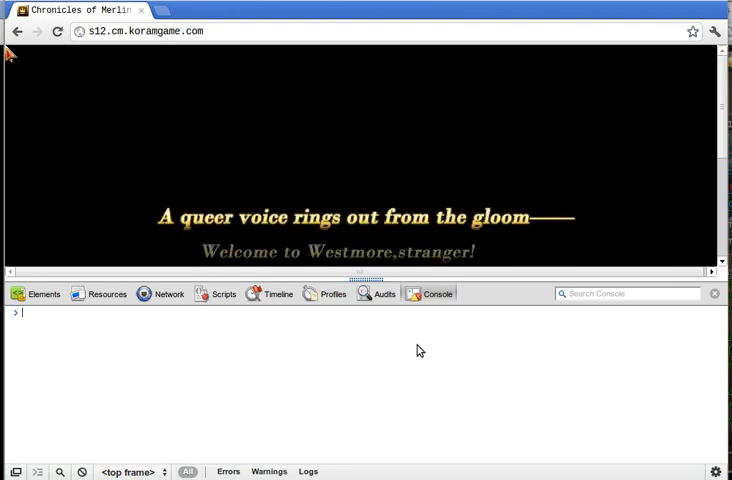
{"action": "type", "text": "location.href = \"http://s12.cm.koramgame.com\";"}
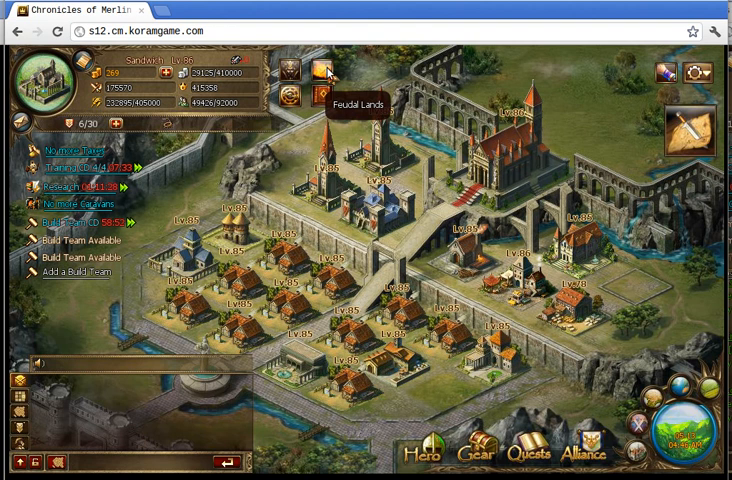
View the Feudal Lands world map and return to the city
{"action": "left_click", "coordinate": [320, 70]}
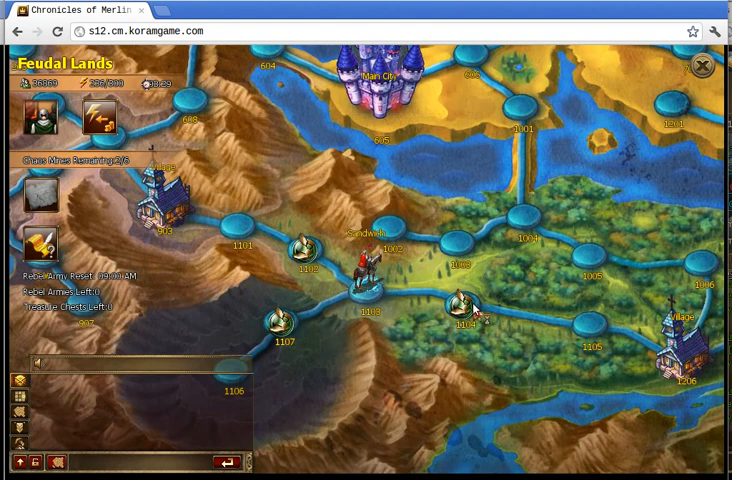
{"action": "left_click", "coordinate": [368, 270]}
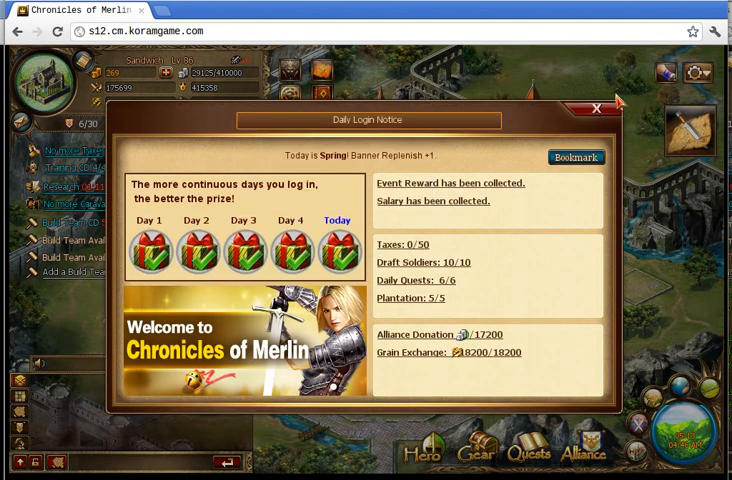
Dismiss the Daily Login Notice after reviewing the rewards
{"action": "left_click", "coordinate": [596, 108]}
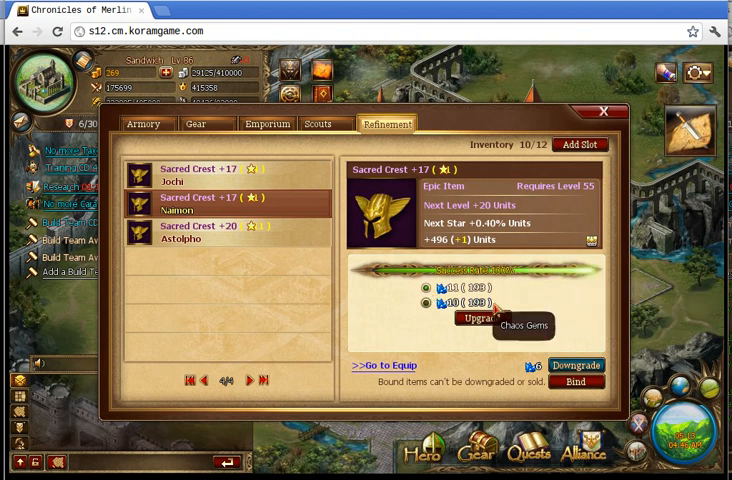
{"action": "mouse_move", "coordinate": [484, 318]}
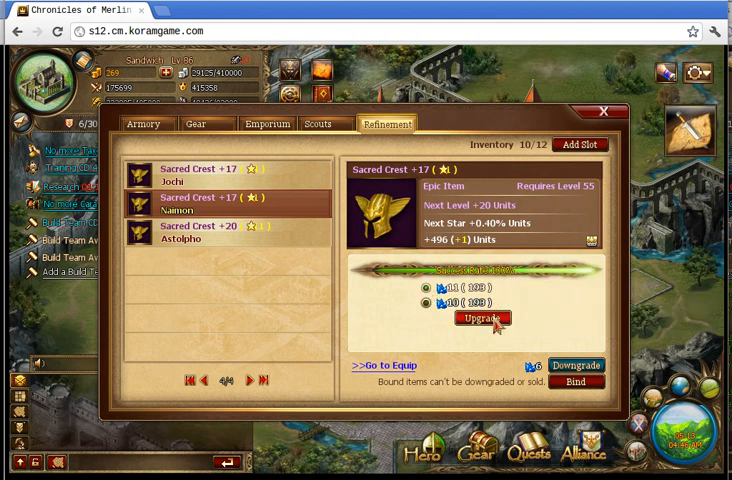